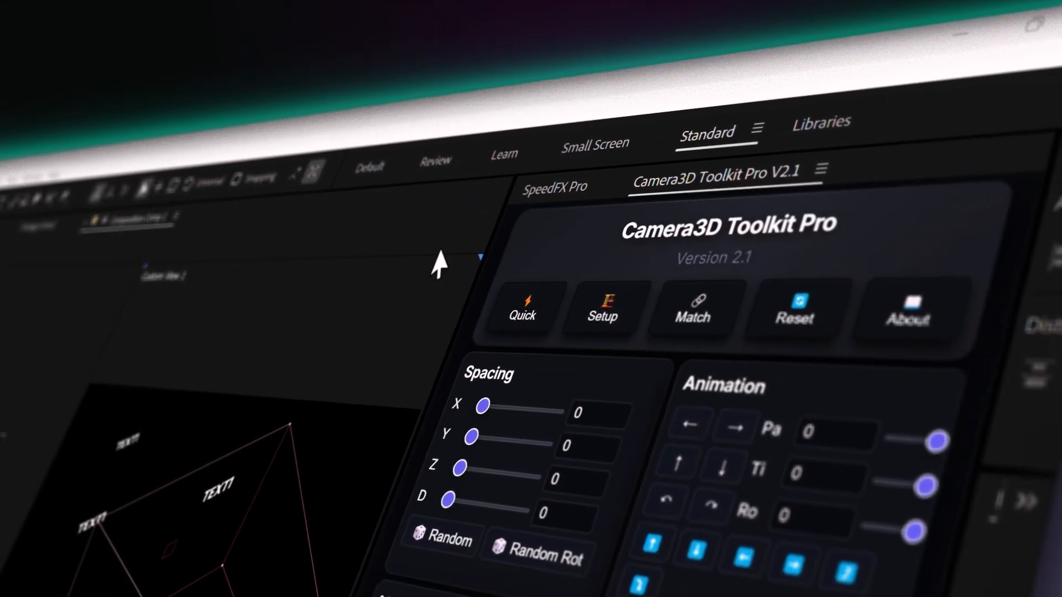
- Fully reset the Camera3D Toolkit scene, then drag the Focus & DOF aperture slider to blur distant layers
{"action": "left_click", "coordinate": [797, 312]}
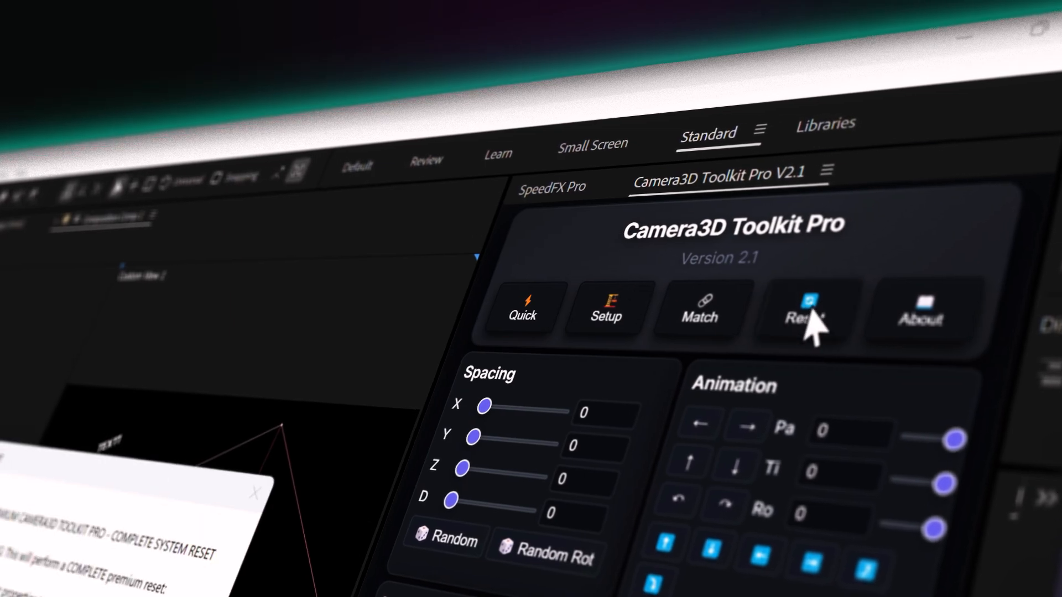
{"action": "left_click", "coordinate": [805, 311]}
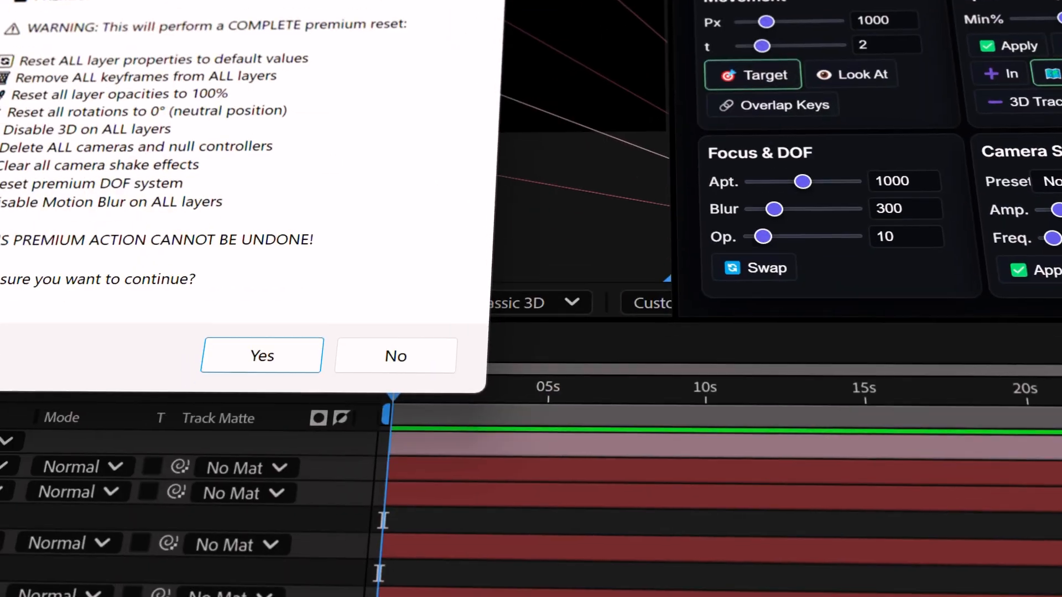
{"action": "left_click", "coordinate": [395, 356]}
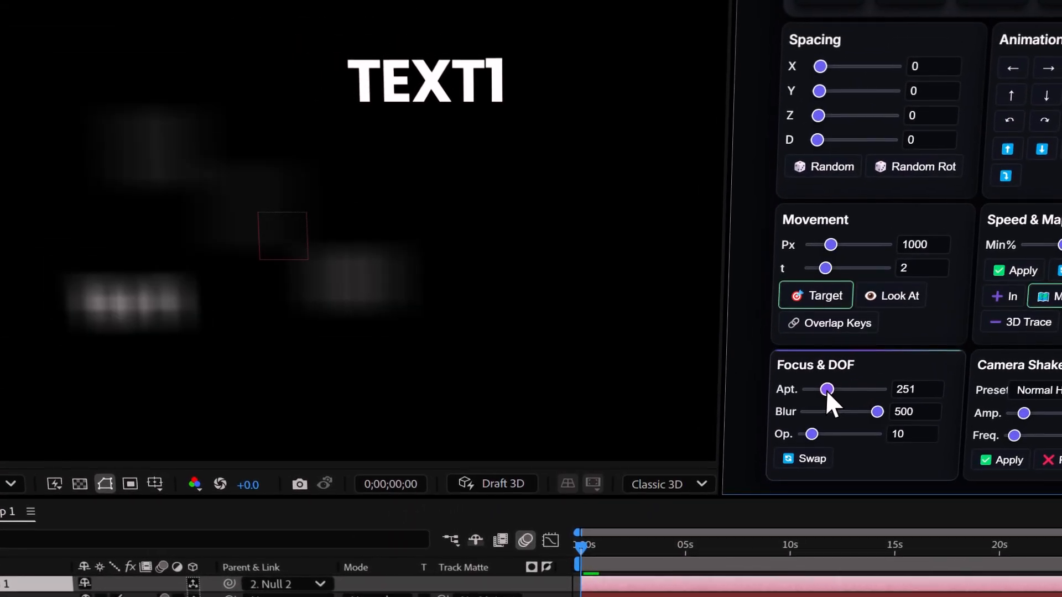
{"action": "left_click_drag", "start_coordinate": [827, 389], "coordinate": [832, 391]}
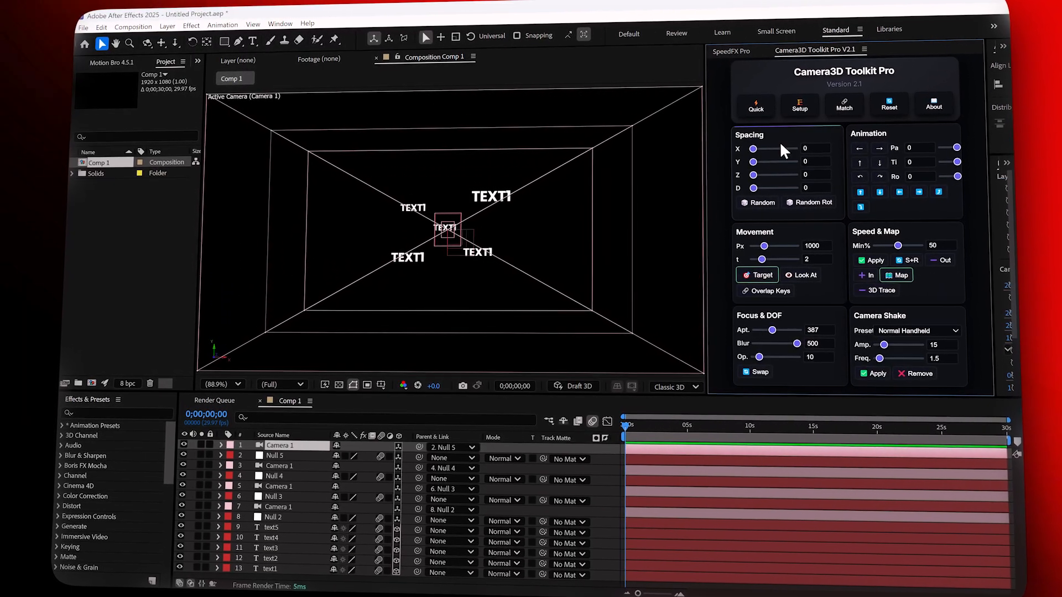
- Reset the scene, confirm removing cameras, nulls and keyframes, then run Setup for a new 3D camera
{"action": "left_click", "coordinate": [887, 106]}
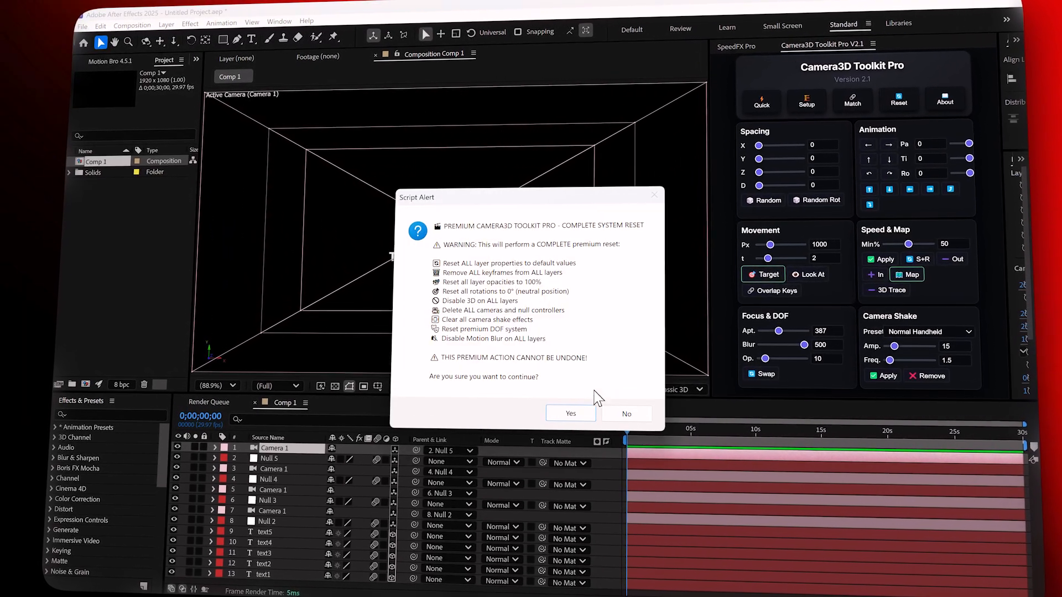
{"action": "left_click", "coordinate": [569, 413]}
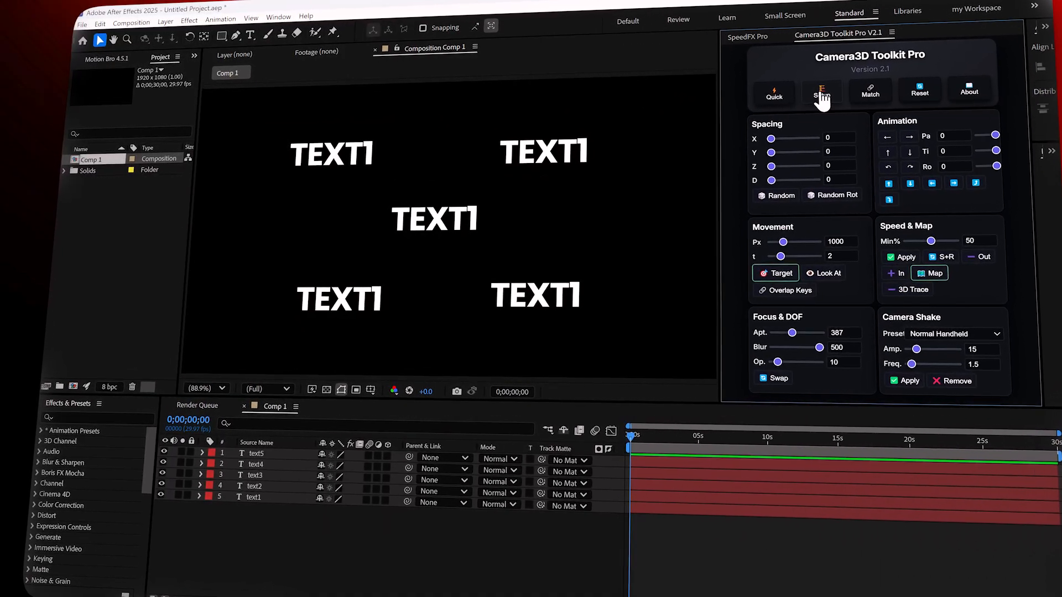
{"action": "left_click", "coordinate": [821, 91]}
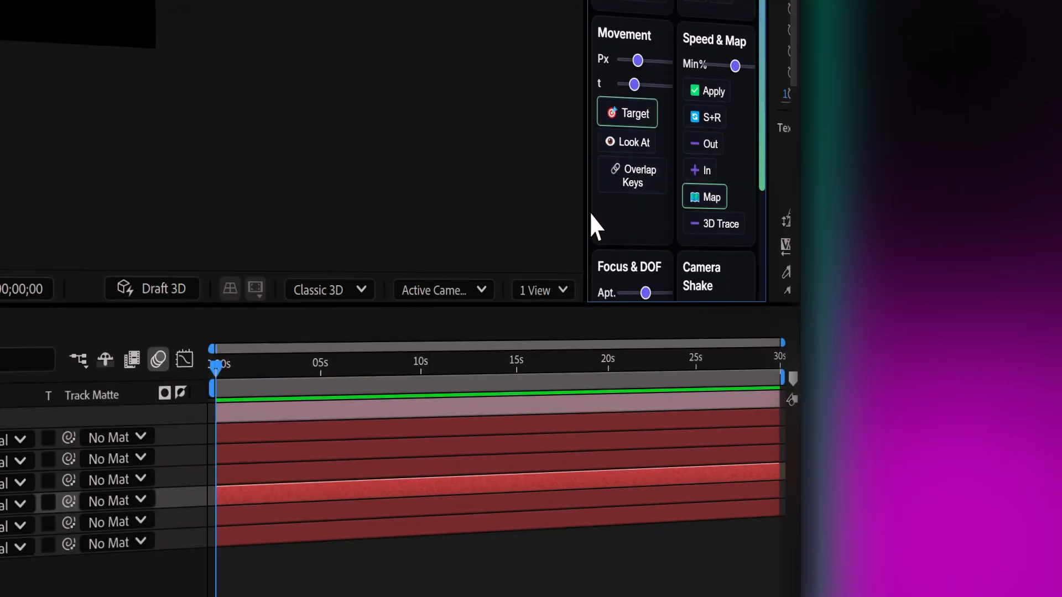
- Switch the composition viewer layout from 1 View to 2 Views
{"action": "left_click", "coordinate": [532, 290]}
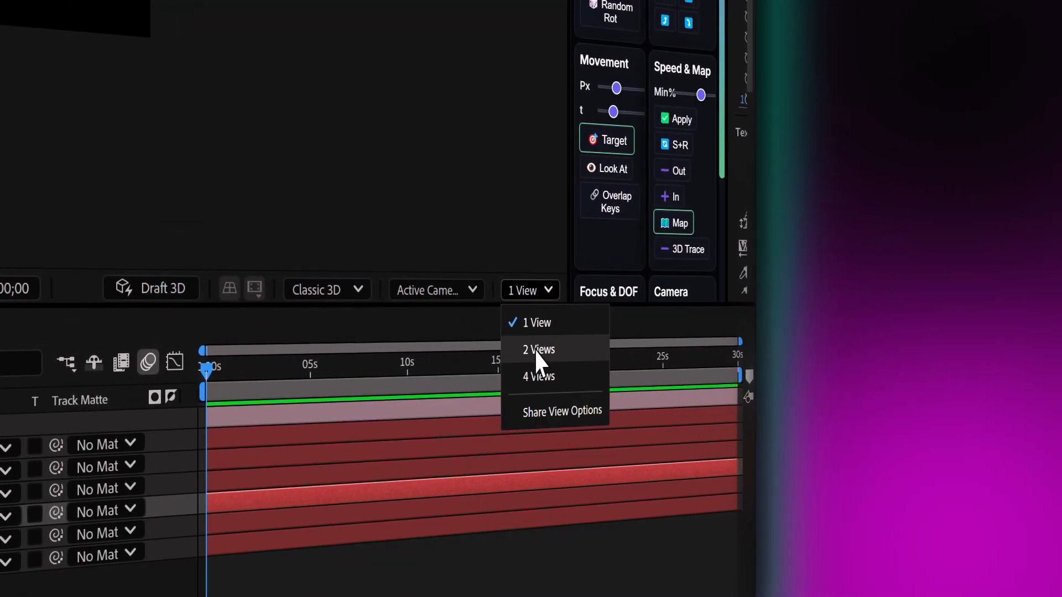
{"action": "left_click", "coordinate": [538, 350]}
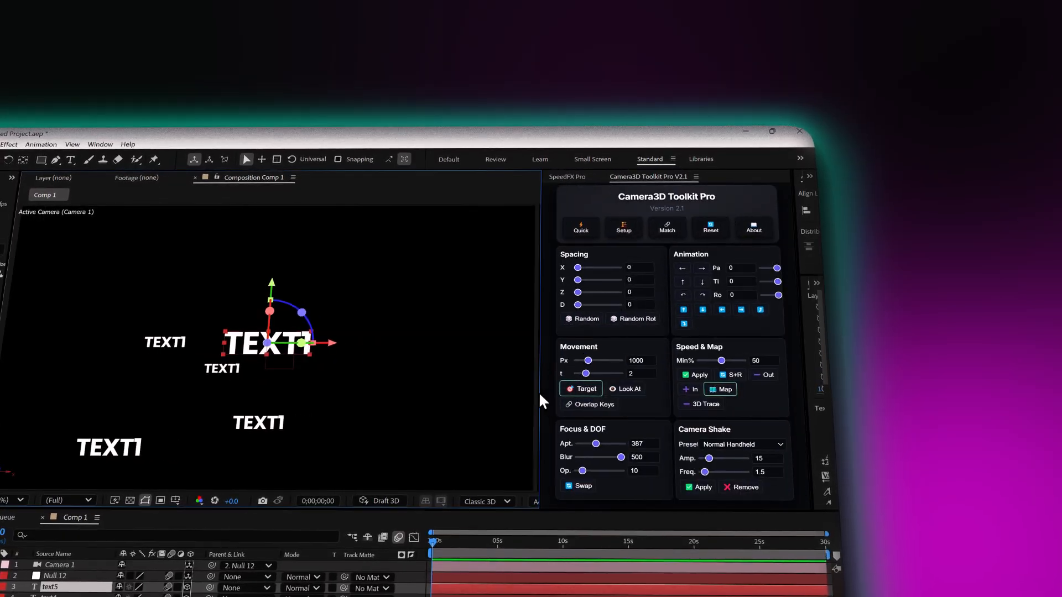
- Run a complete Camera3D Toolkit reset and confirm it in the Script Alert
{"action": "left_click", "coordinate": [710, 229]}
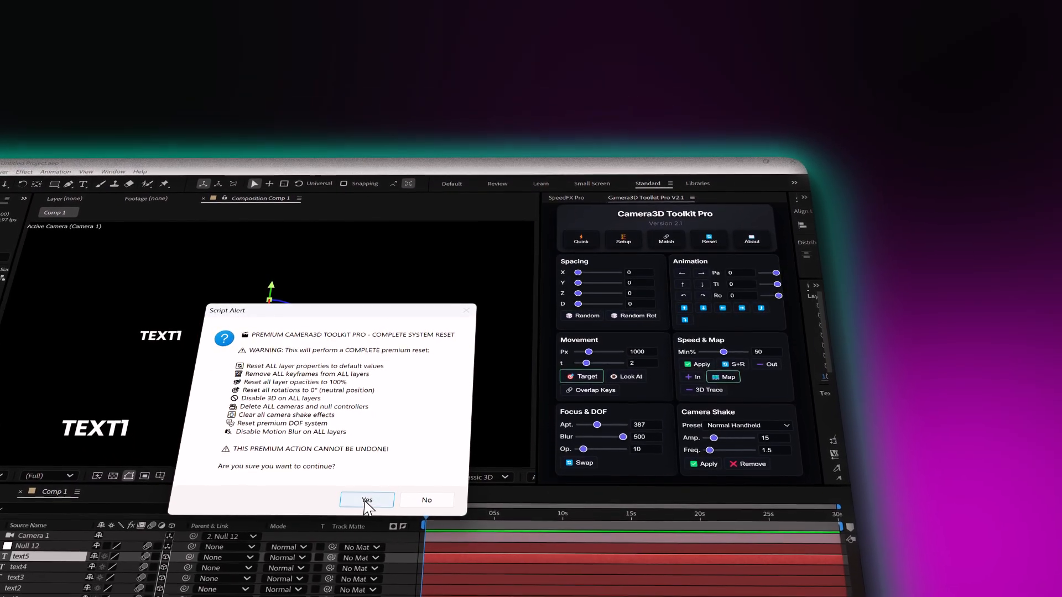
{"action": "left_click", "coordinate": [367, 500]}
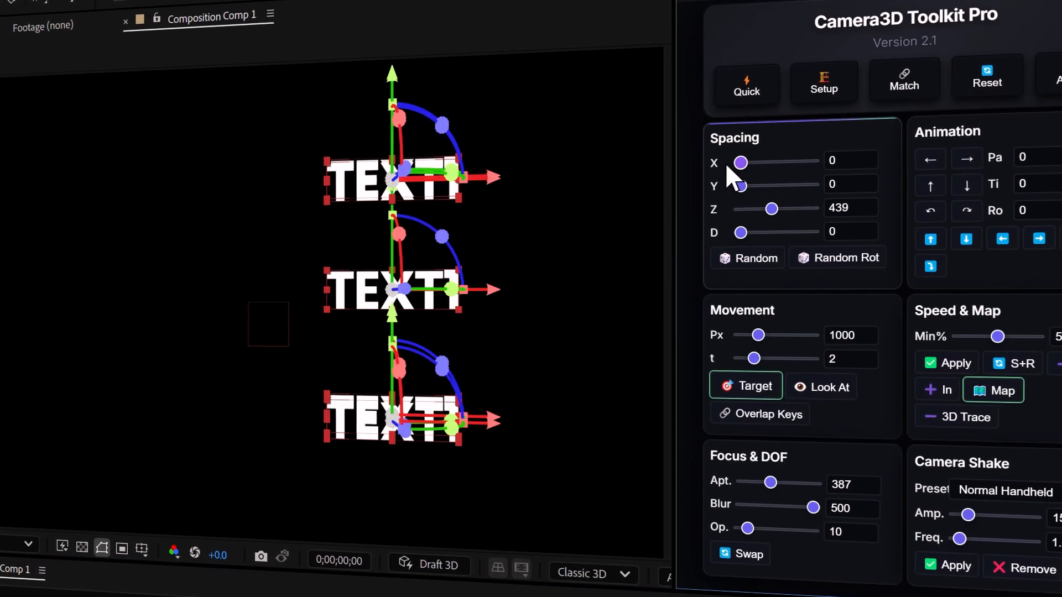
- Drag the Spacing sliders to scatter the TEXT1 layers by 417 horizontally and 727 in depth
{"action": "left_click_drag", "start_coordinate": [739, 185], "coordinate": [751, 188]}
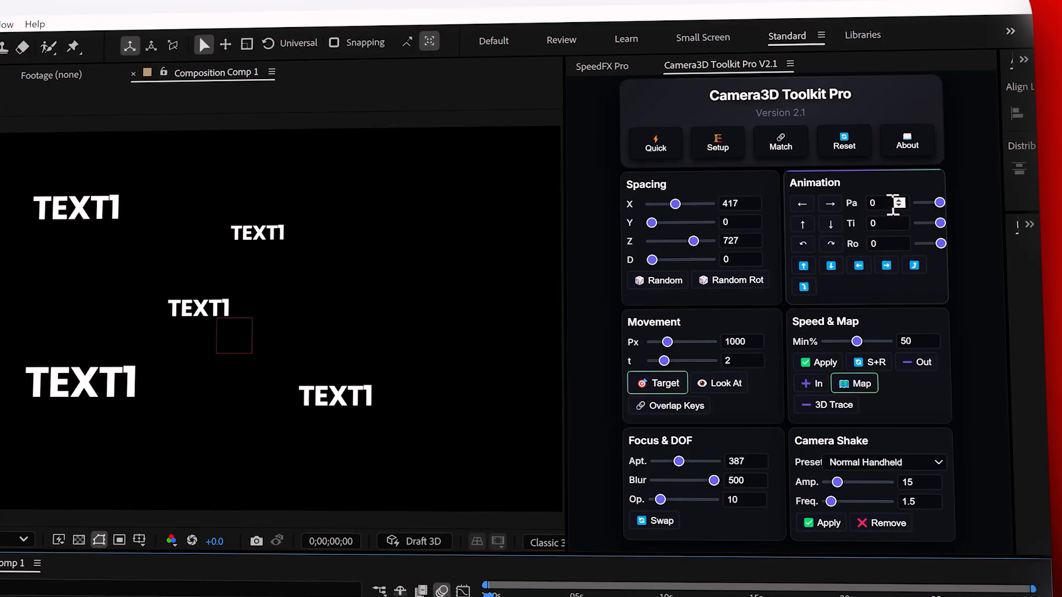
- Set the camera pan amount in Animation Pa and toggle the Graph Editor to view the speed curve
{"action": "left_click", "coordinate": [805, 202]}
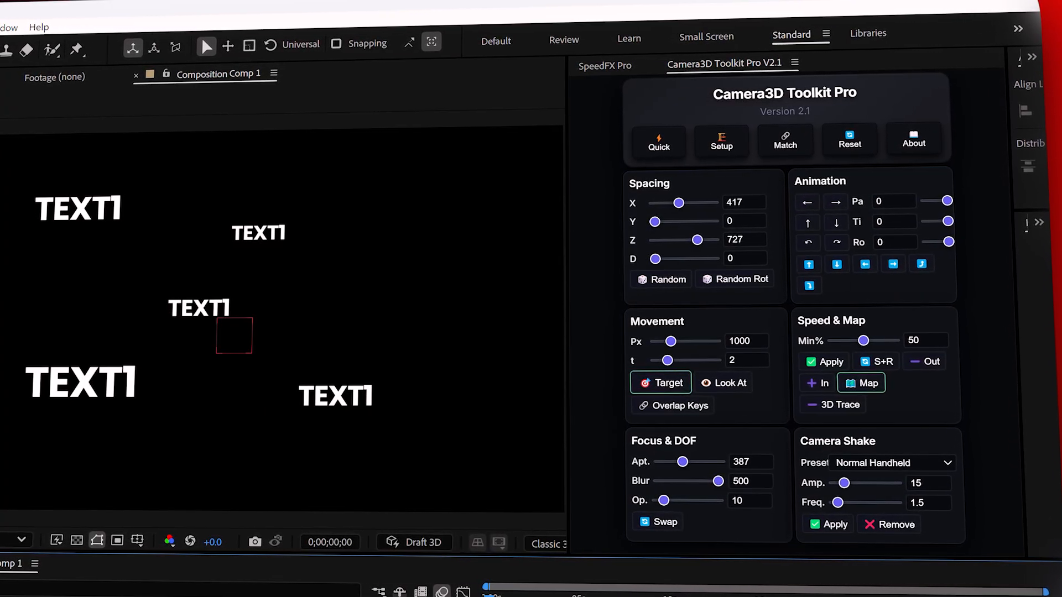
{"action": "left_click", "coordinate": [810, 201]}
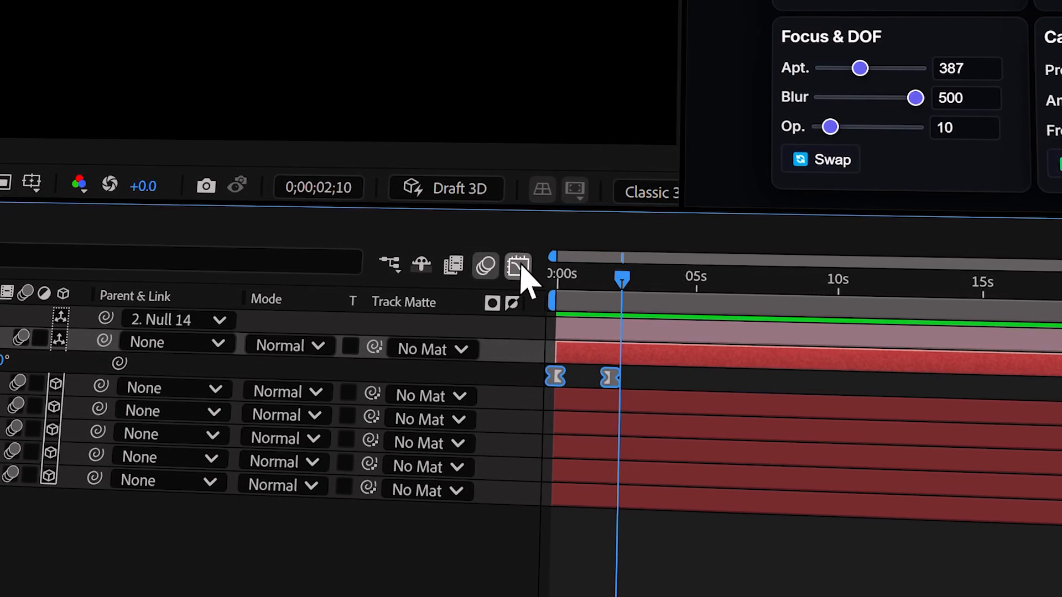
{"action": "left_click", "coordinate": [518, 266]}
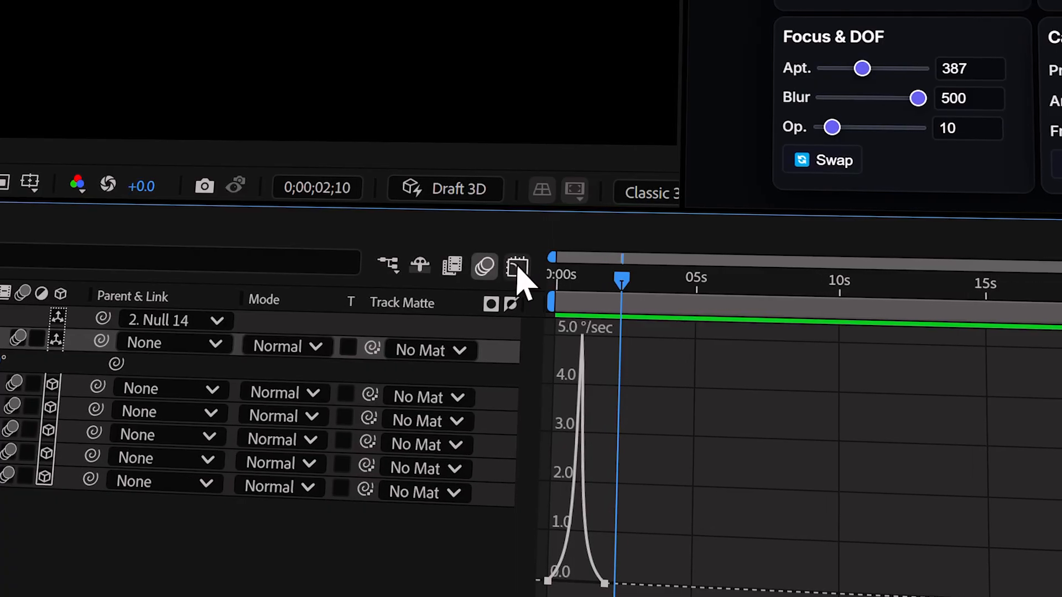
{"action": "left_click", "coordinate": [517, 266]}
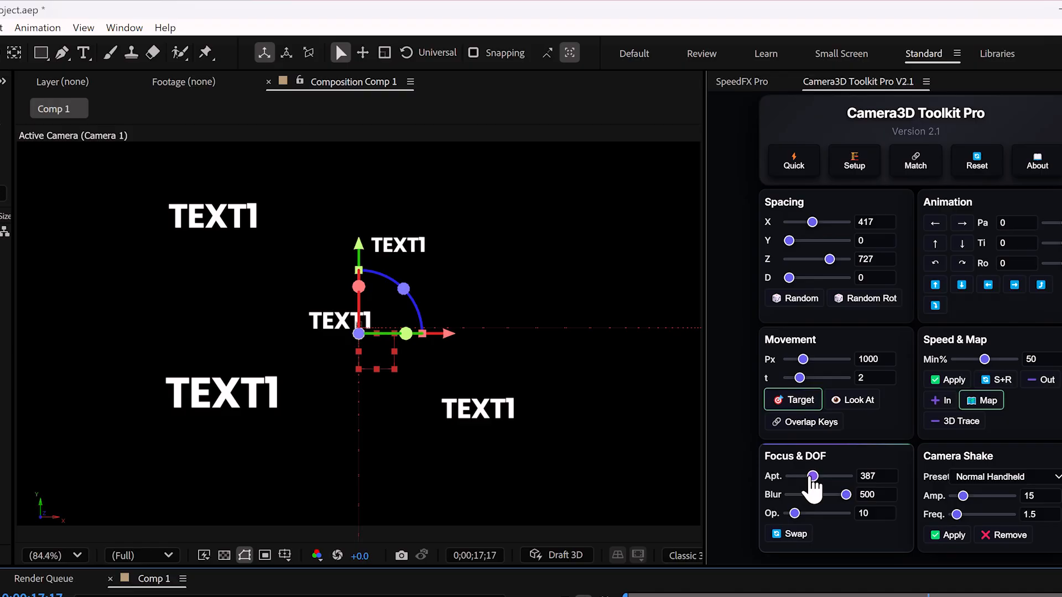
- Set depth-of-field aperture to 455, retune blur near 218–230, and nudge Op. up
{"action": "left_click_drag", "start_coordinate": [812, 475], "coordinate": [793, 465]}
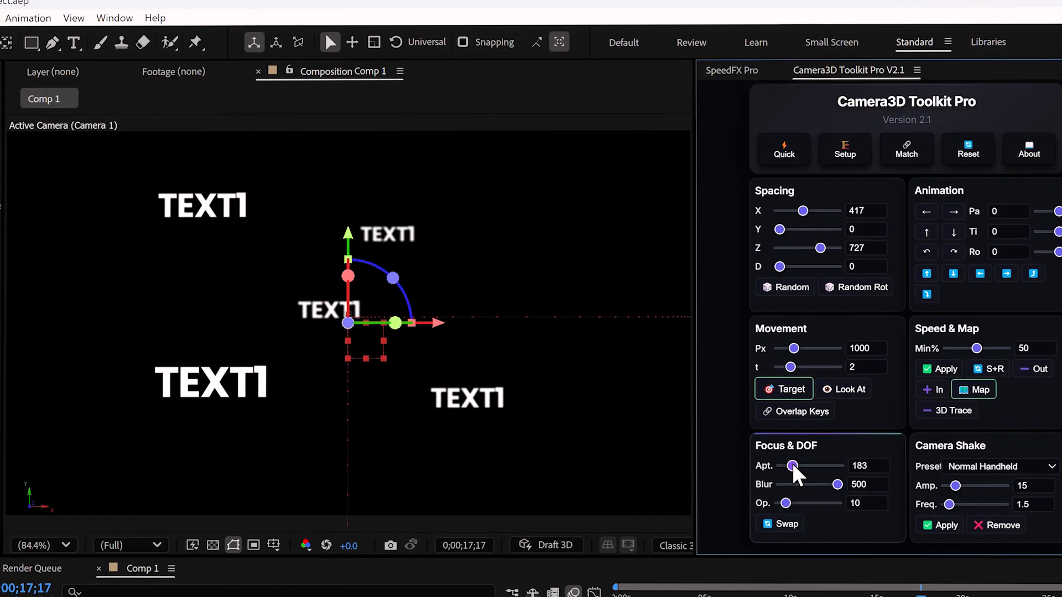
{"action": "left_click_drag", "start_coordinate": [794, 466], "coordinate": [812, 466]}
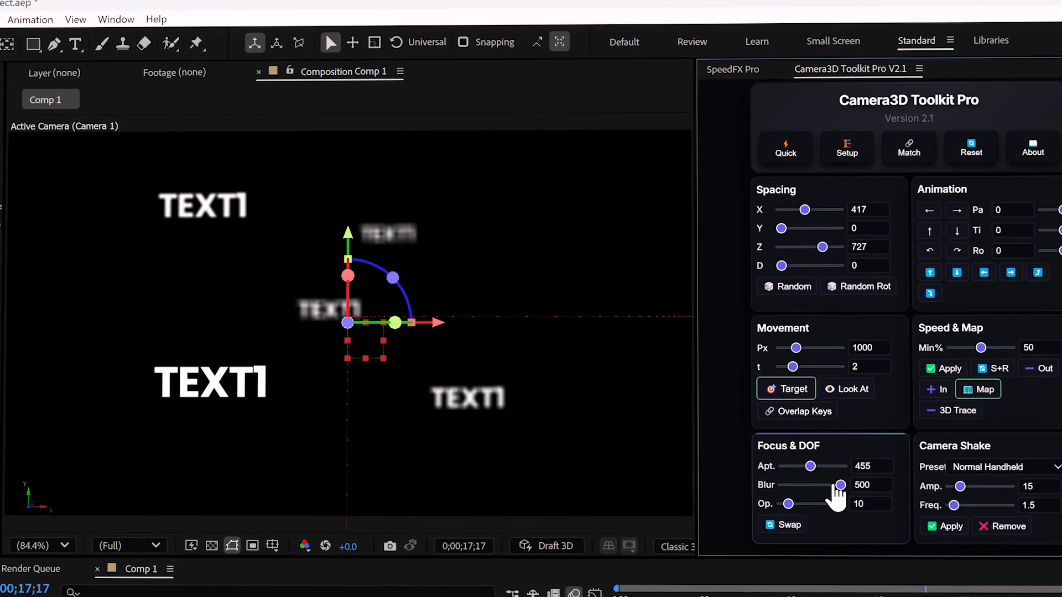
{"action": "left_click_drag", "start_coordinate": [840, 485], "coordinate": [787, 485]}
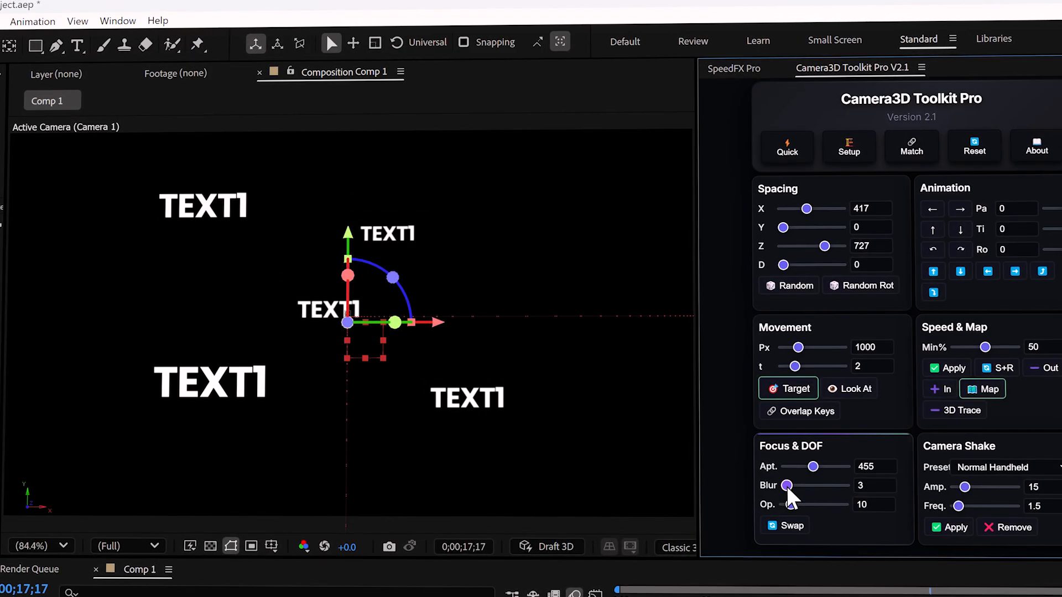
{"action": "left_click_drag", "start_coordinate": [787, 485], "coordinate": [815, 485]}
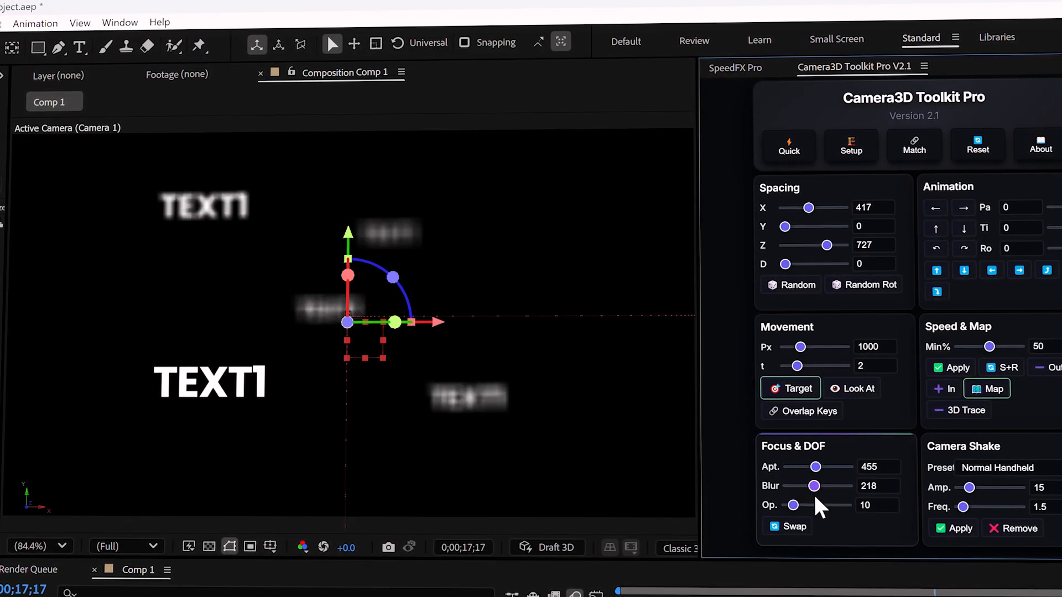
{"action": "left_click_drag", "start_coordinate": [812, 486], "coordinate": [818, 486]}
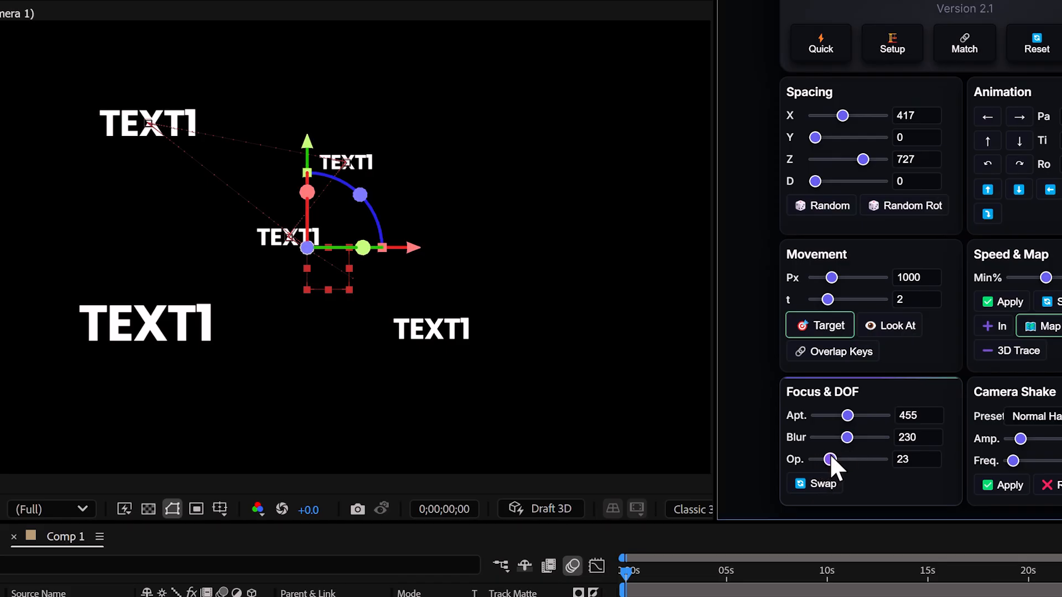
- Raise the depth-fade Op. value to 56 and scrub the timeline to preview the fade
{"action": "left_click_drag", "start_coordinate": [830, 459], "coordinate": [838, 459]}
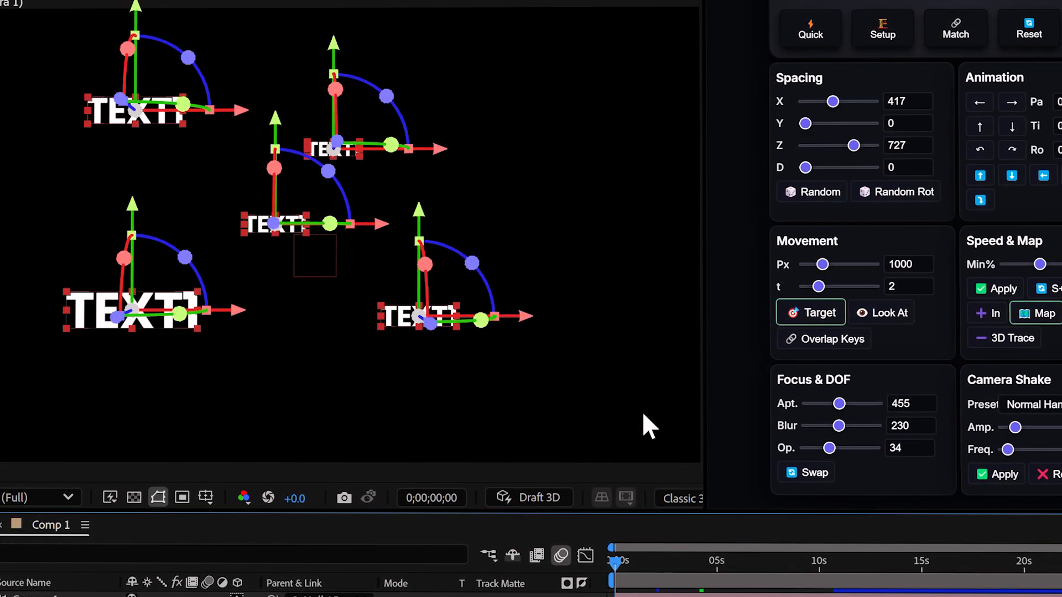
{"action": "left_click_drag", "start_coordinate": [829, 449], "coordinate": [846, 449]}
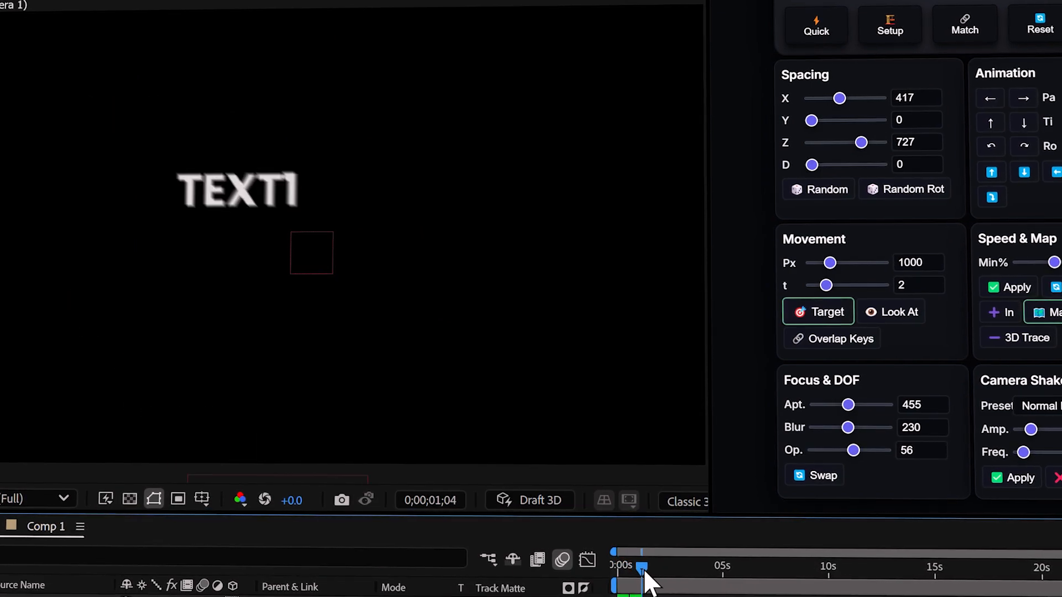
{"action": "left_click_drag", "start_coordinate": [642, 567], "coordinate": [662, 567]}
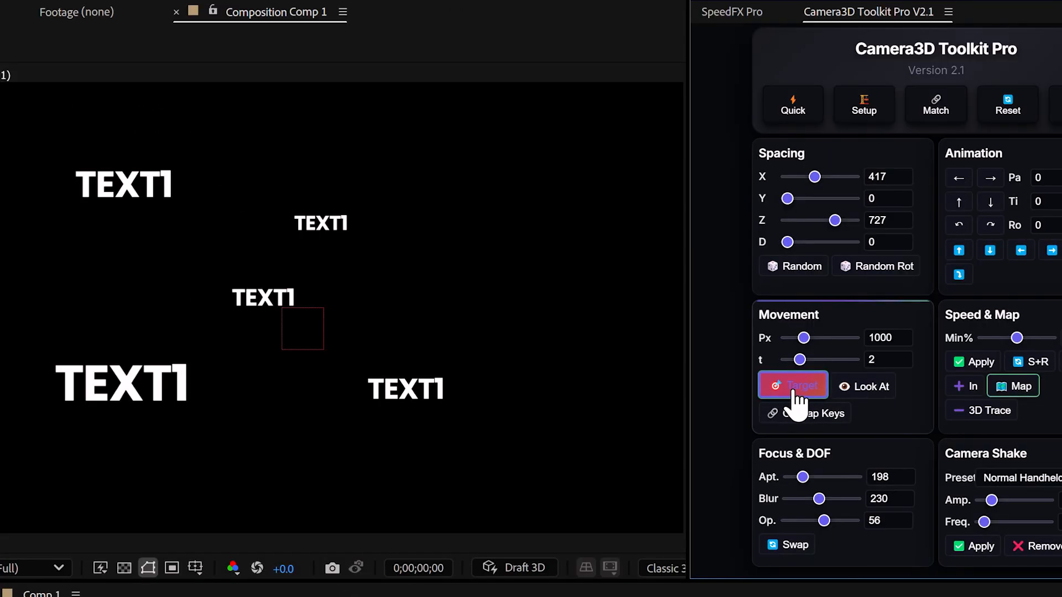
- Generate target camera keyframes, creating Null 17 as the camera's parent with position animation
{"action": "left_click", "coordinate": [792, 386]}
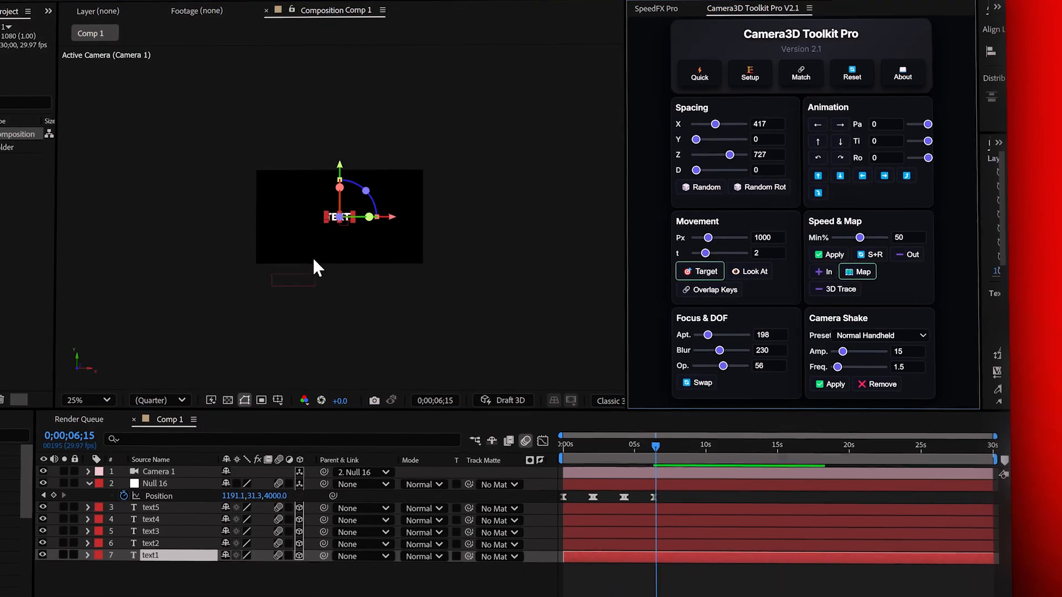
{"action": "left_click", "coordinate": [703, 271]}
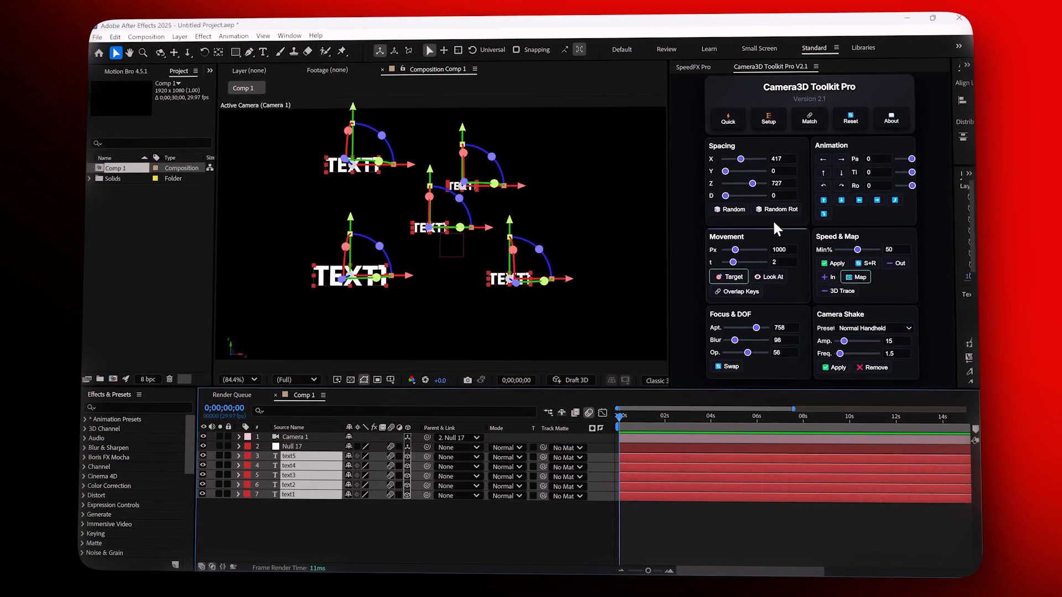
- Apply Speed & Map smoothing at 10% minimum to Null 17's keyframes and dismiss the completion alert
{"action": "left_click", "coordinate": [779, 208]}
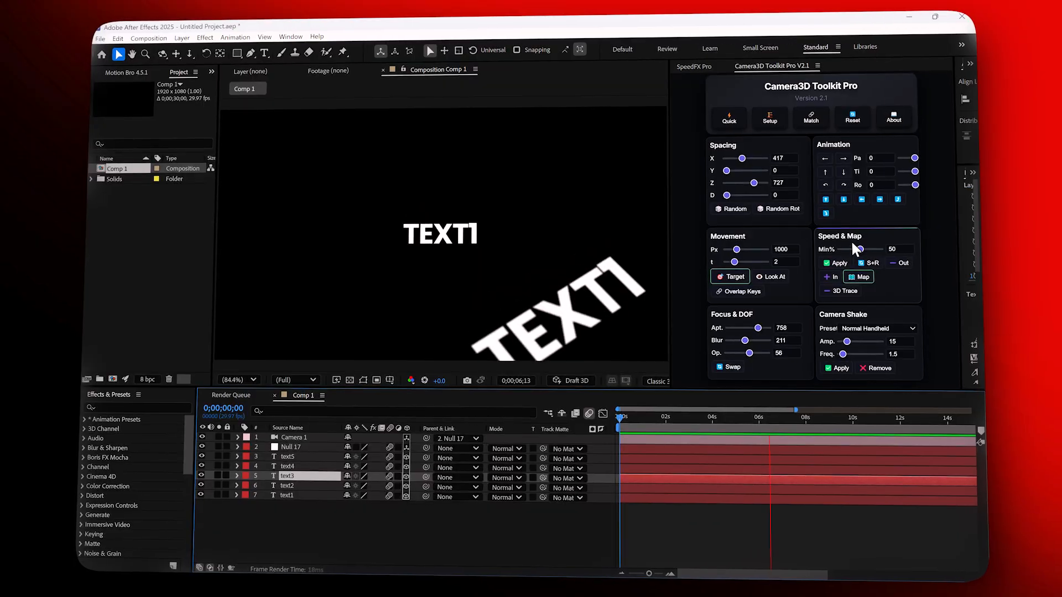
{"action": "left_click", "coordinate": [813, 416]}
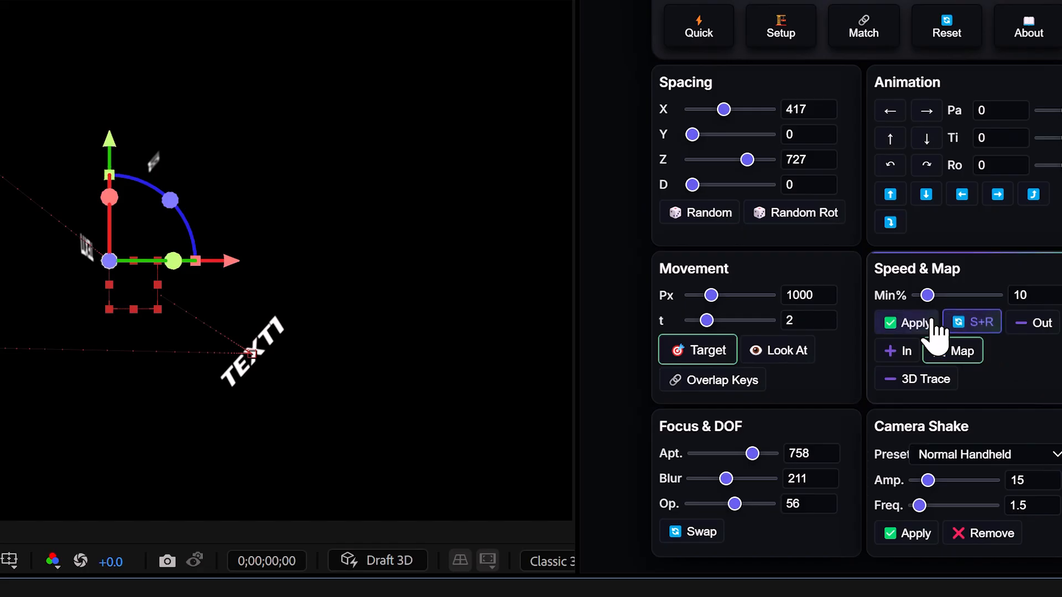
{"action": "left_click", "coordinate": [905, 322]}
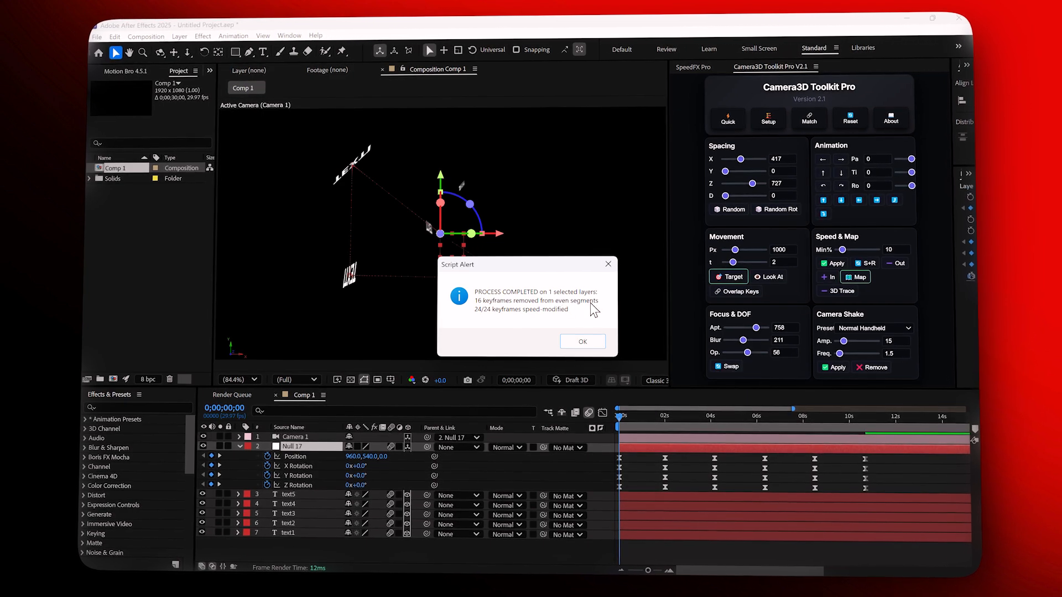
{"action": "left_click", "coordinate": [581, 341]}
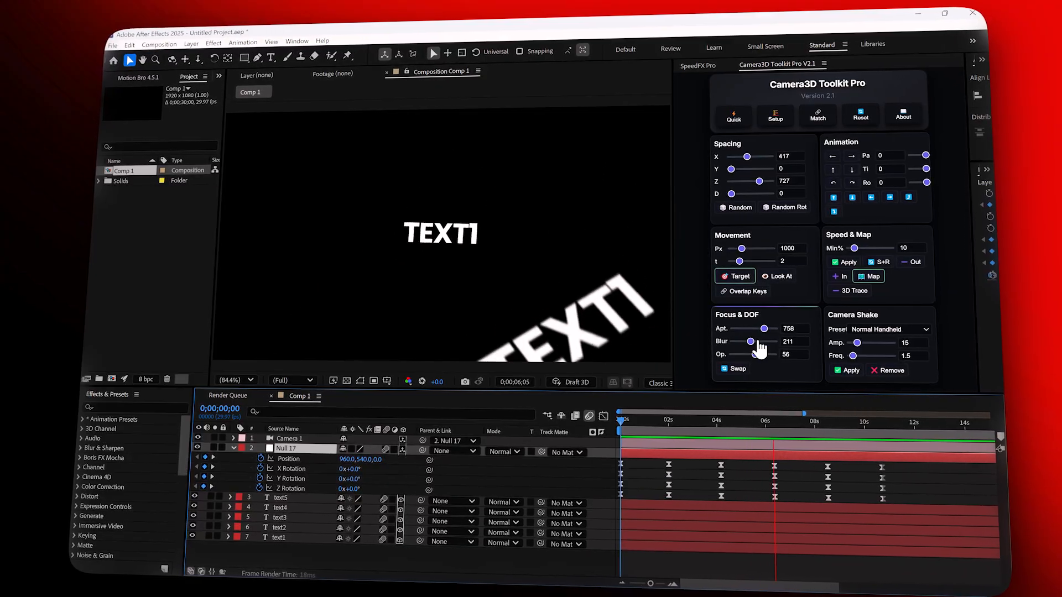
- Raise the Focus & DOF Blur from 211 through 305 to 381
{"action": "left_click_drag", "start_coordinate": [750, 341], "coordinate": [758, 341]}
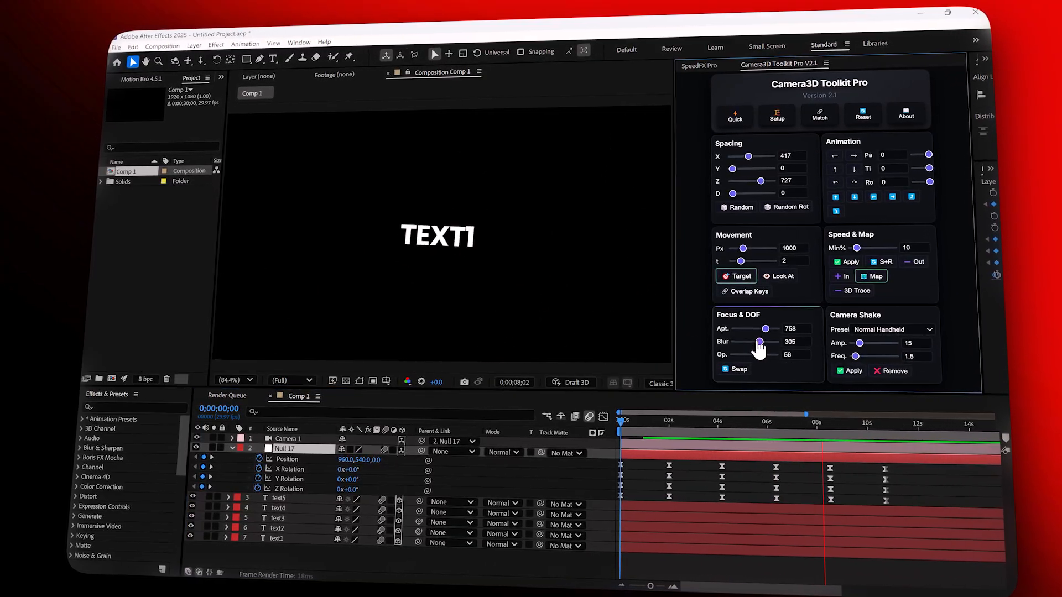
{"action": "left_click_drag", "start_coordinate": [758, 342], "coordinate": [778, 342]}
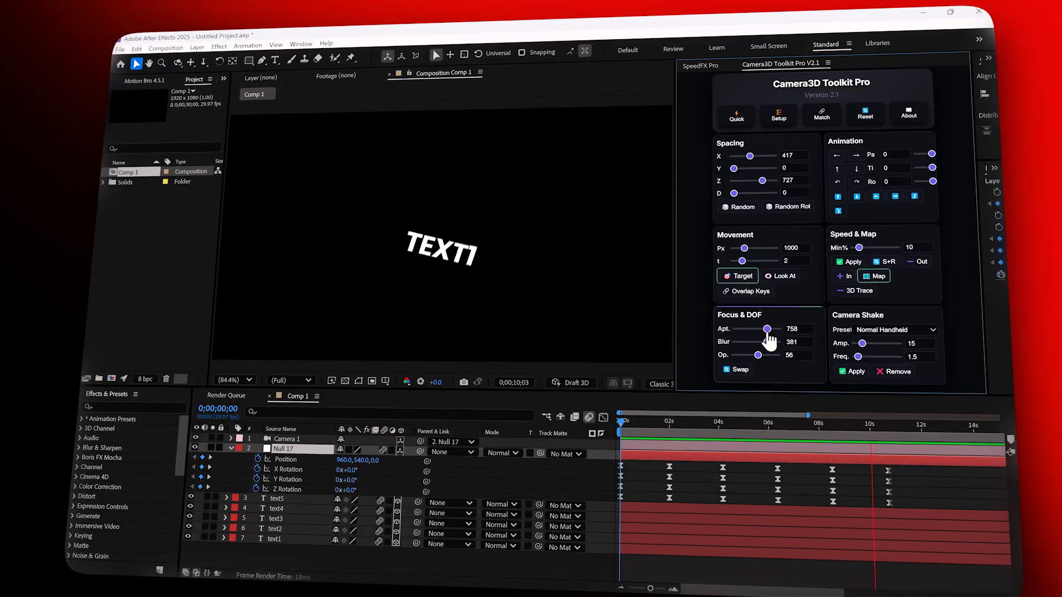